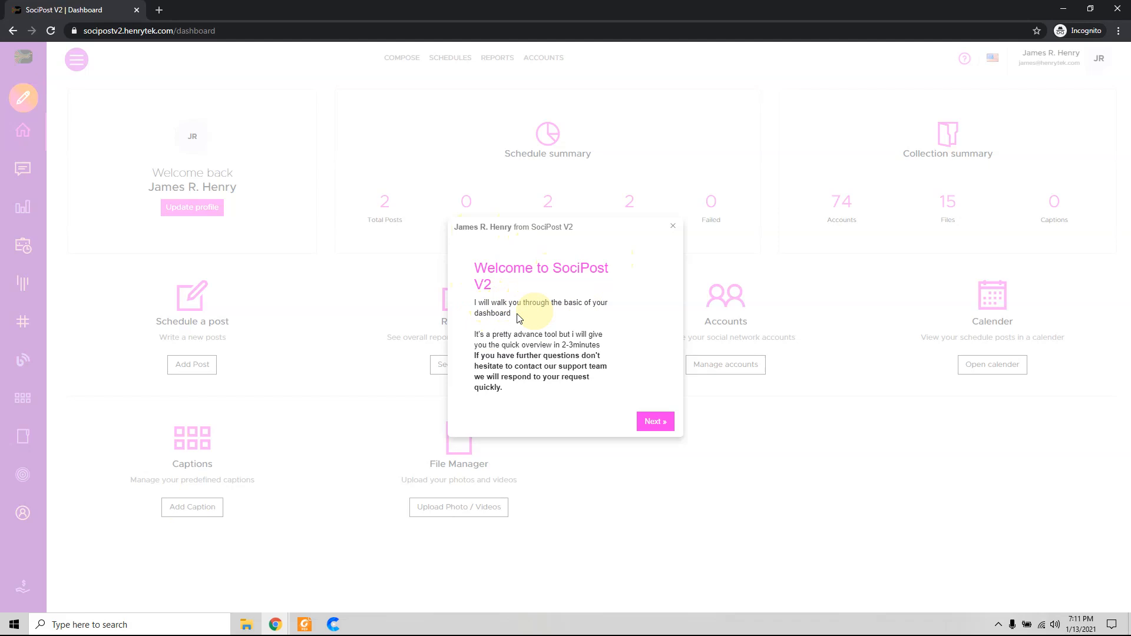
Advance the dashboard tour through Welcome, Compose, Accounts, Schedules, Reports, Drafts and Captions
left_click(653, 421)
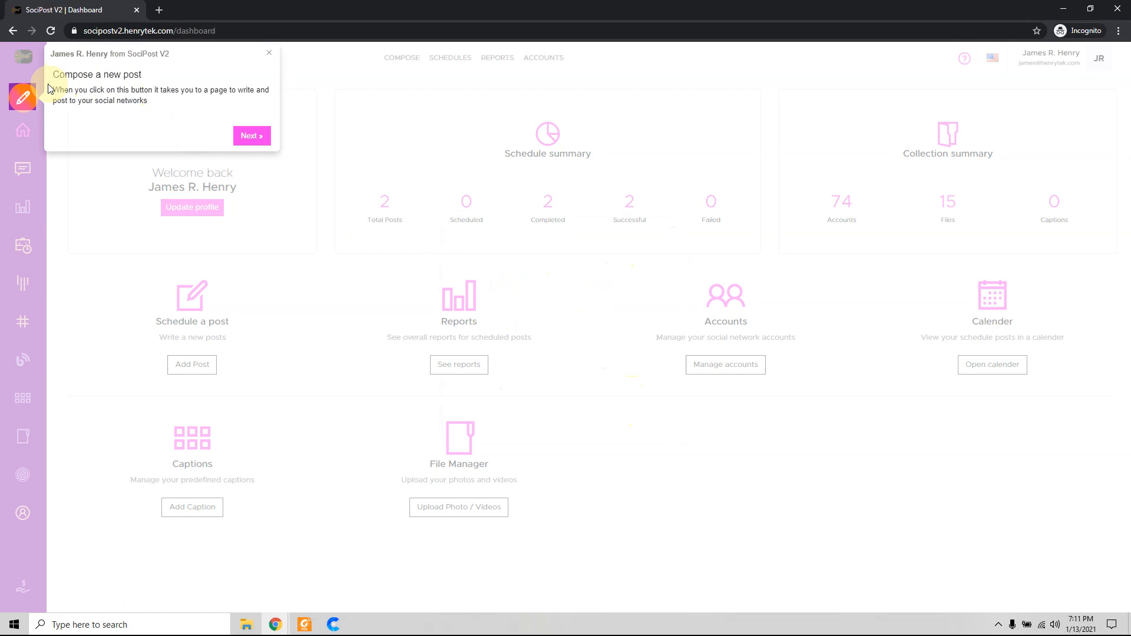
left_click(251, 136)
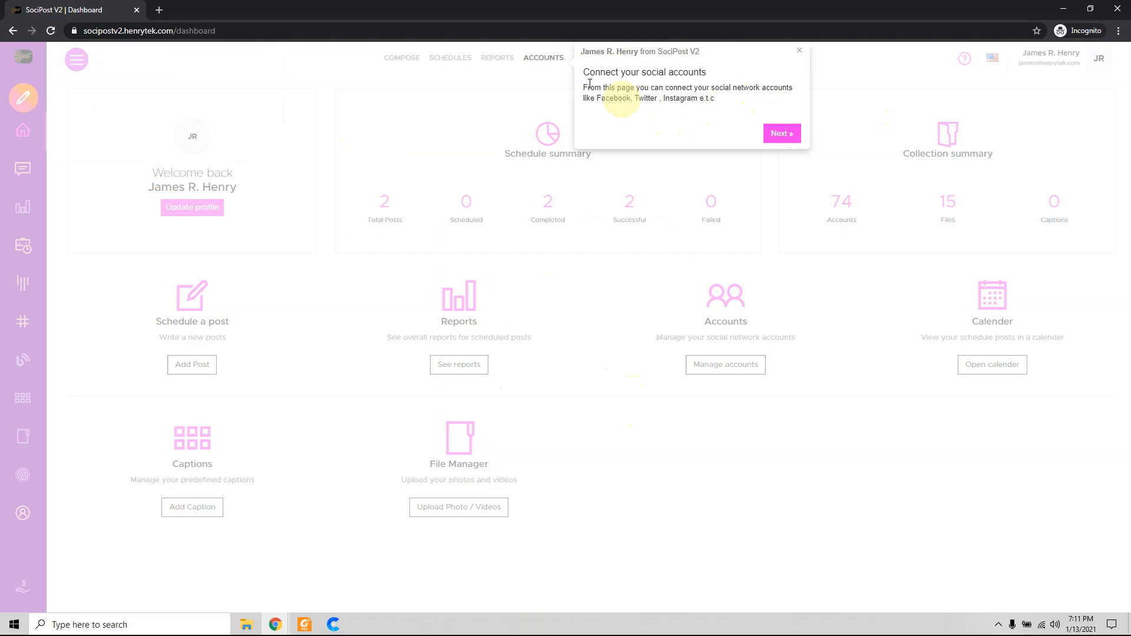
left_click(781, 133)
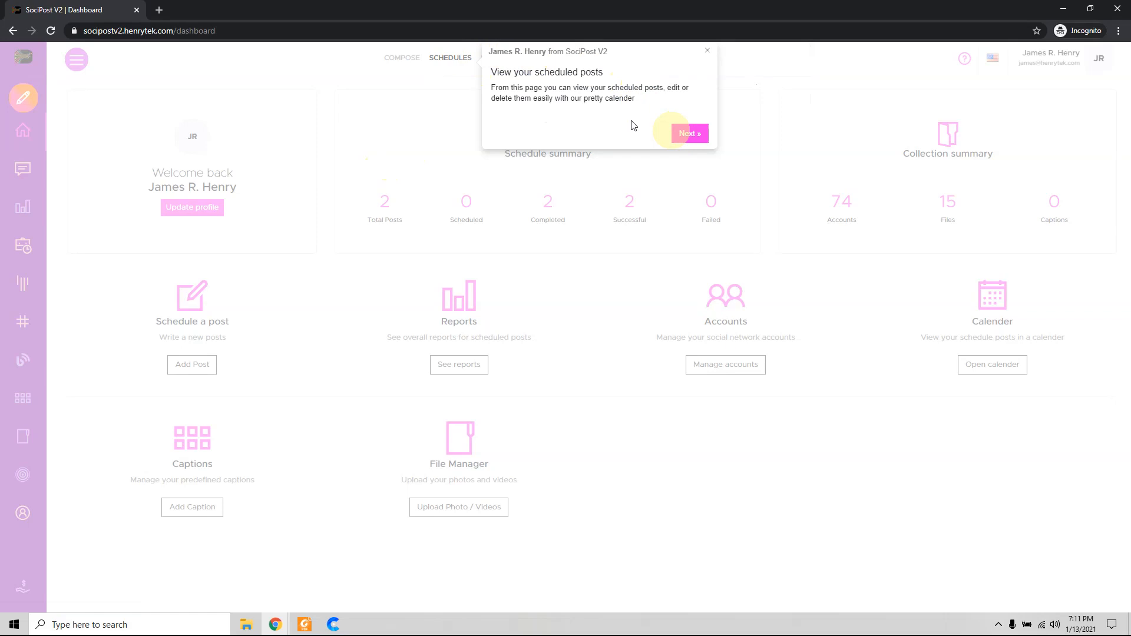
left_click(687, 134)
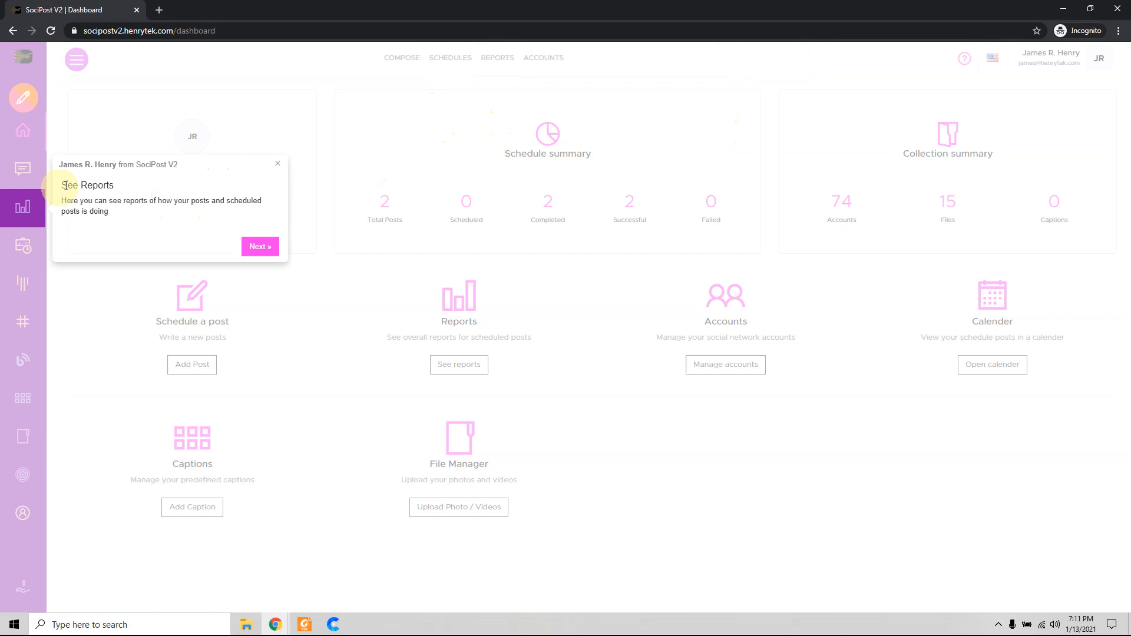
left_click(260, 246)
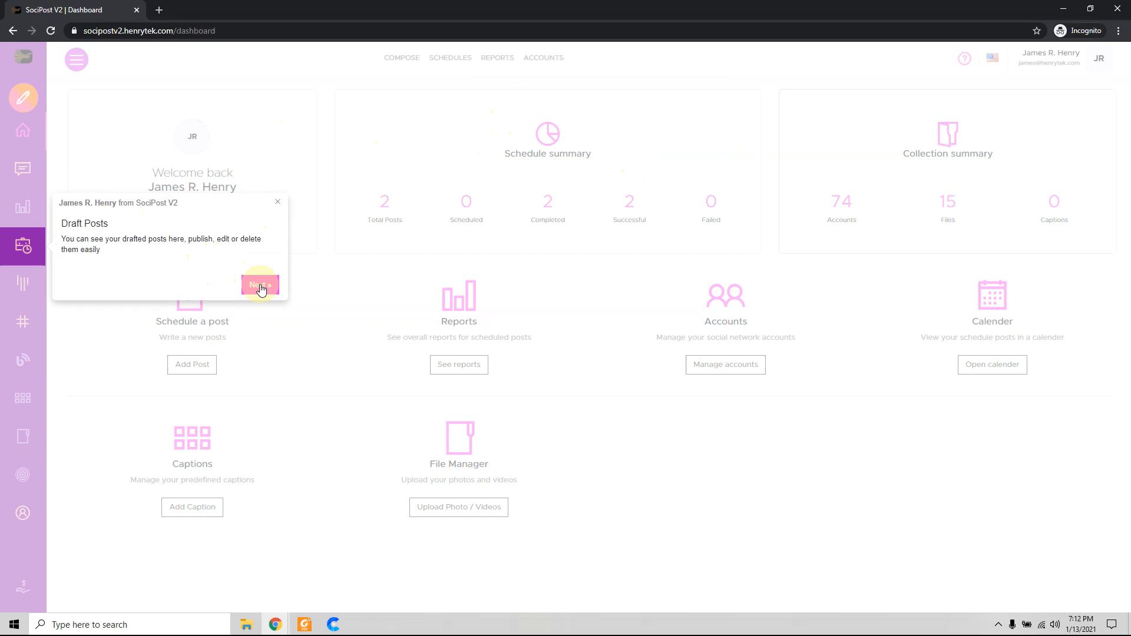
left_click(260, 285)
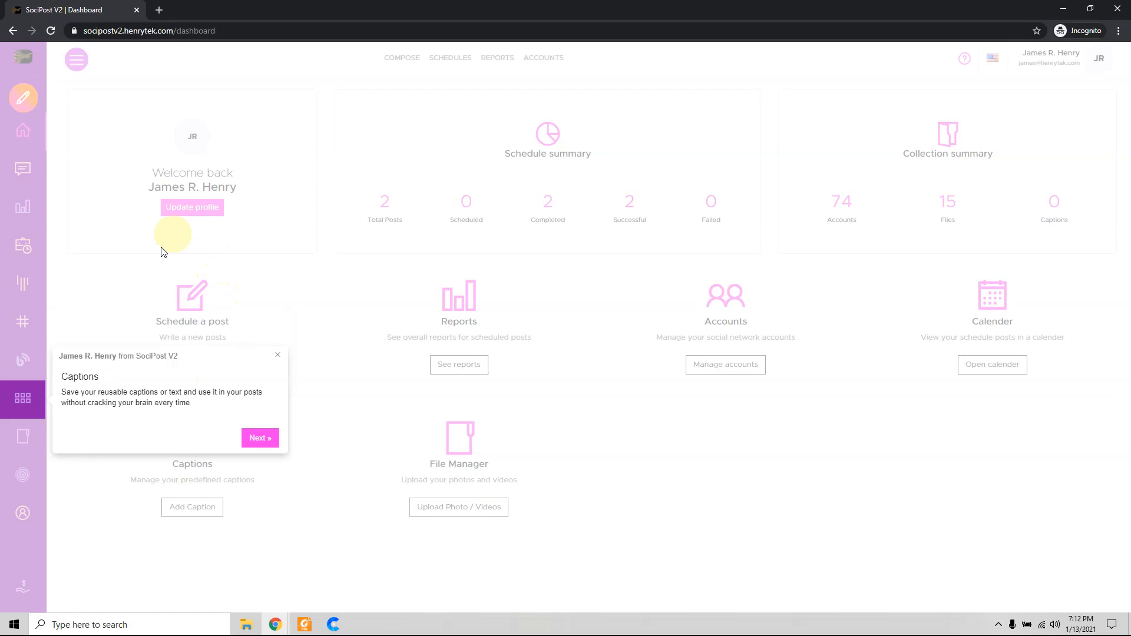
left_click(259, 437)
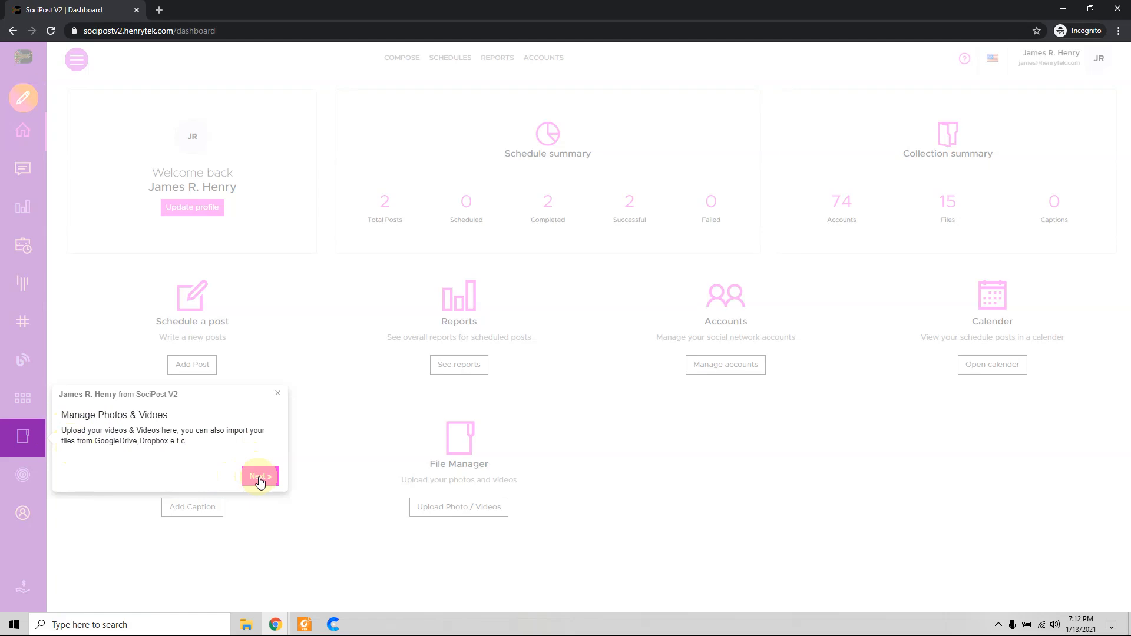
Advance past Photos & Videos, Groups, Switch Language and Account Menu, then finish the tour
left_click(260, 480)
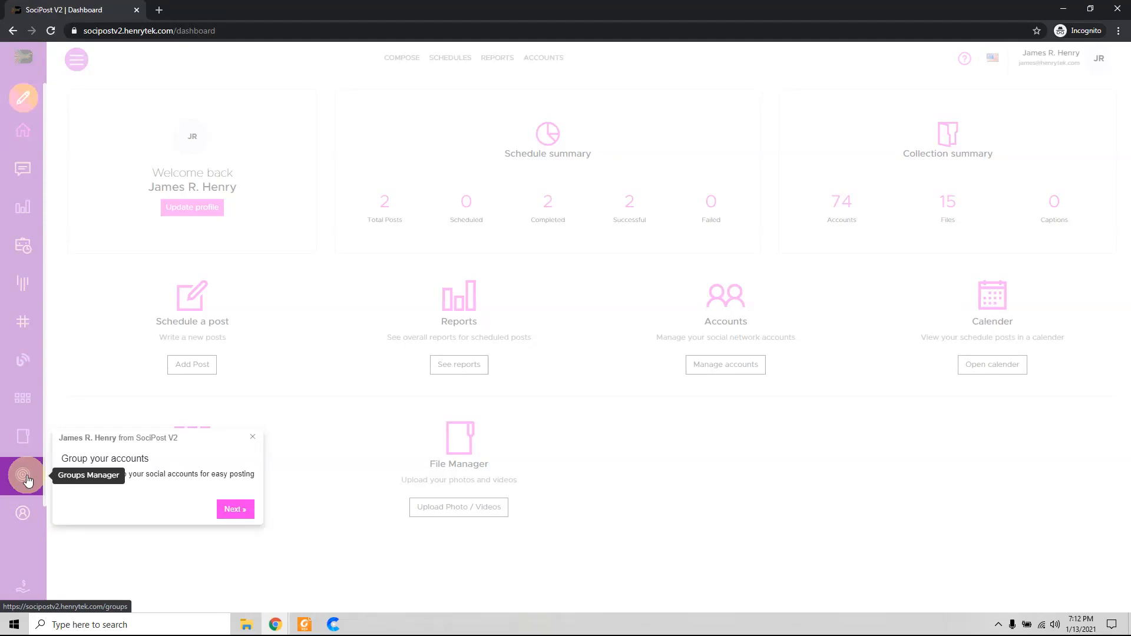
left_click(234, 508)
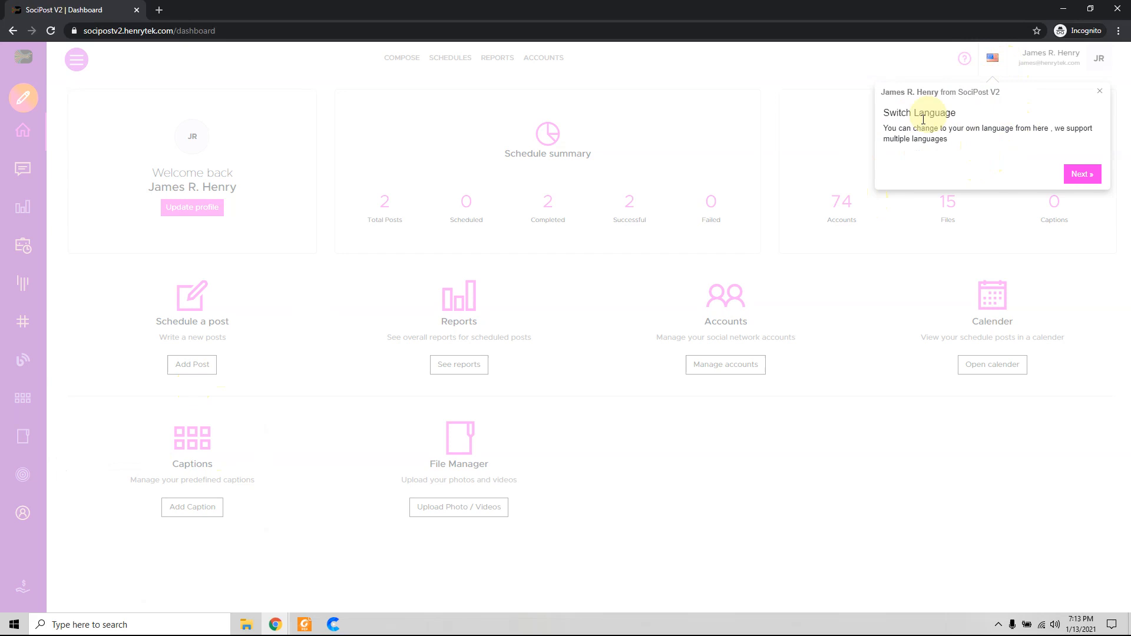
left_click(1081, 174)
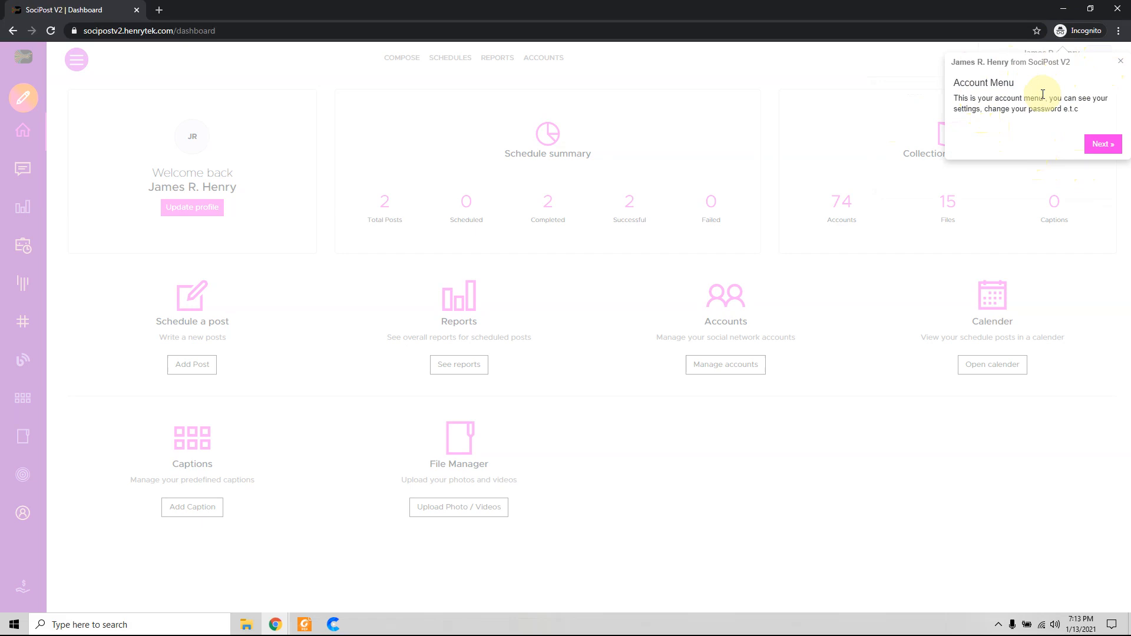
mouse_move(1094, 116)
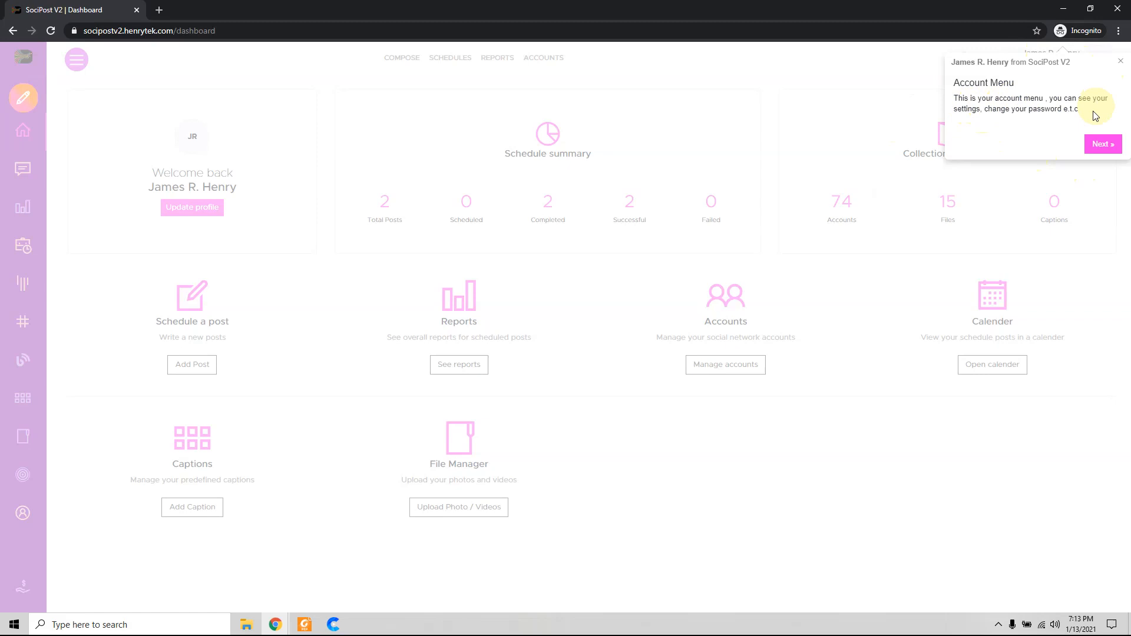
left_click(1102, 144)
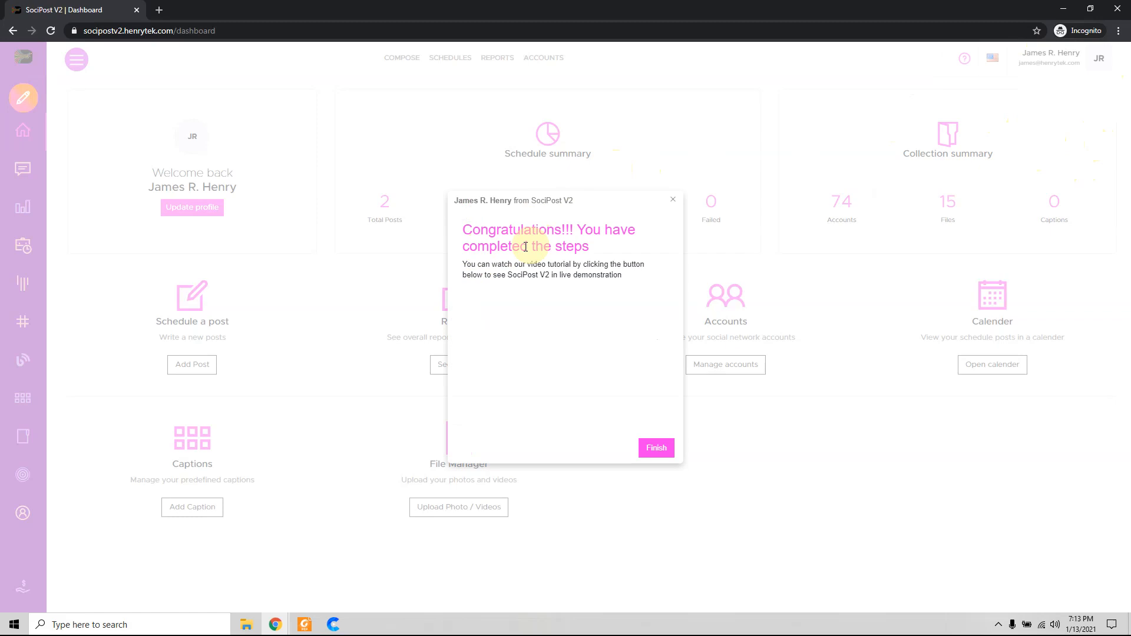
left_click(655, 448)
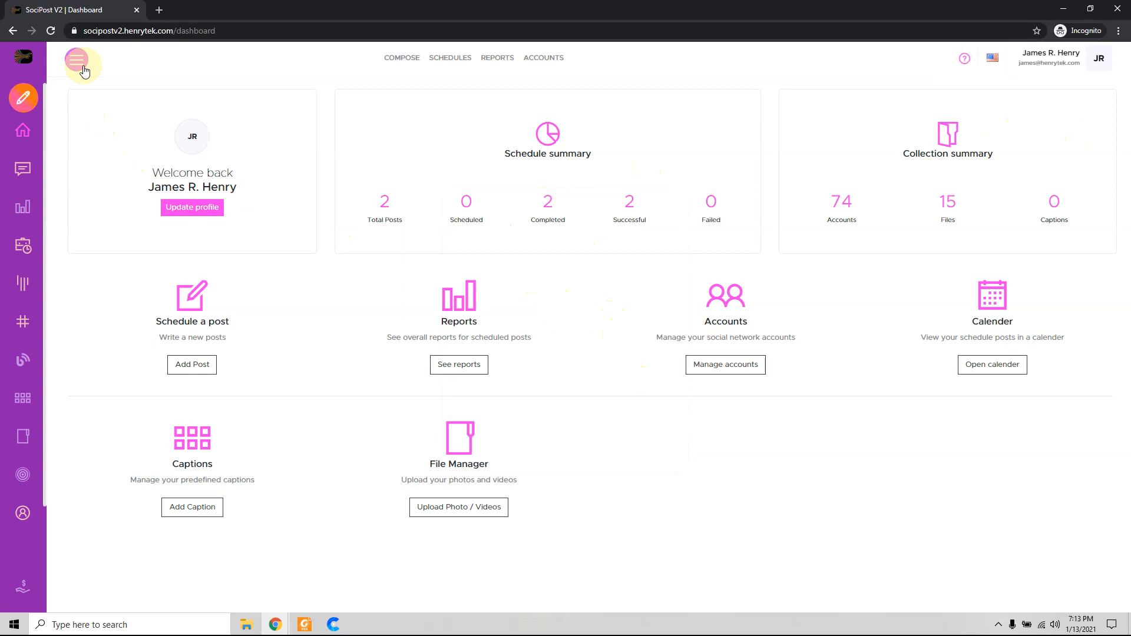
Expand the sidebar to list section names like inbox, drafts, hashtag manager and configuration
left_click(76, 60)
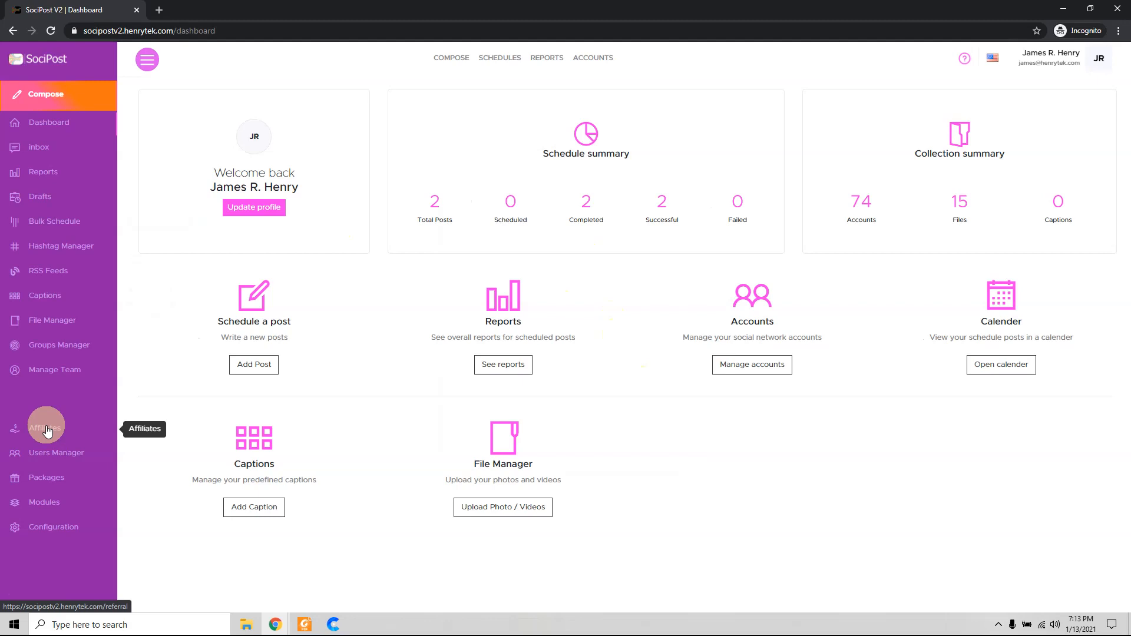
left_click(1099, 58)
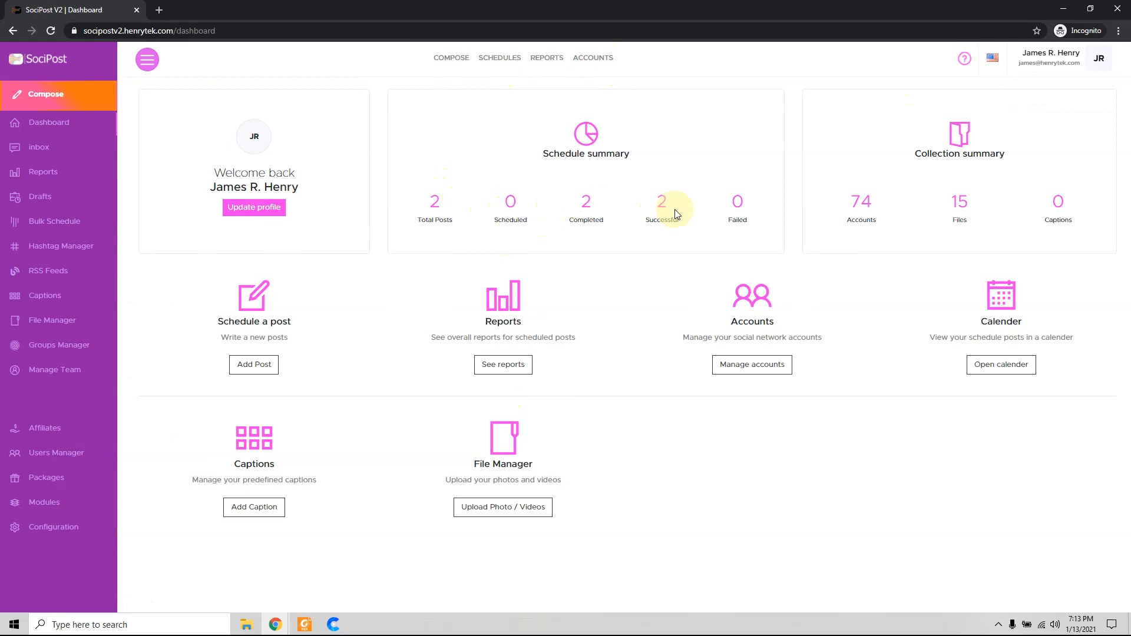
mouse_move(965, 244)
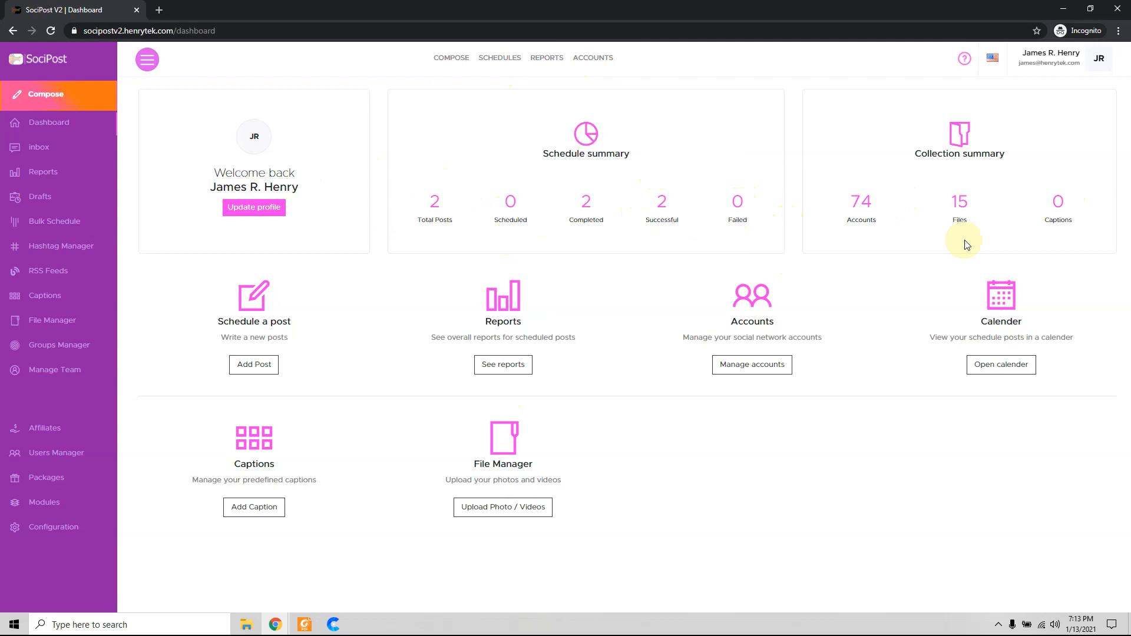
mouse_move(790, 340)
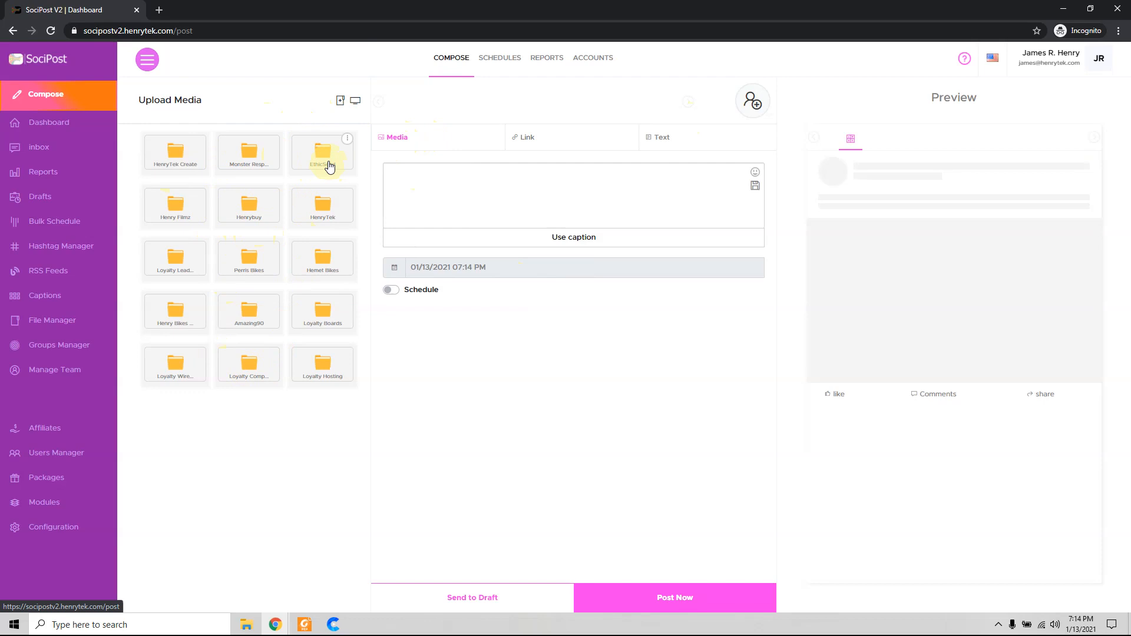
Open the Compose page and bring up the account selection dialog
left_click(322, 152)
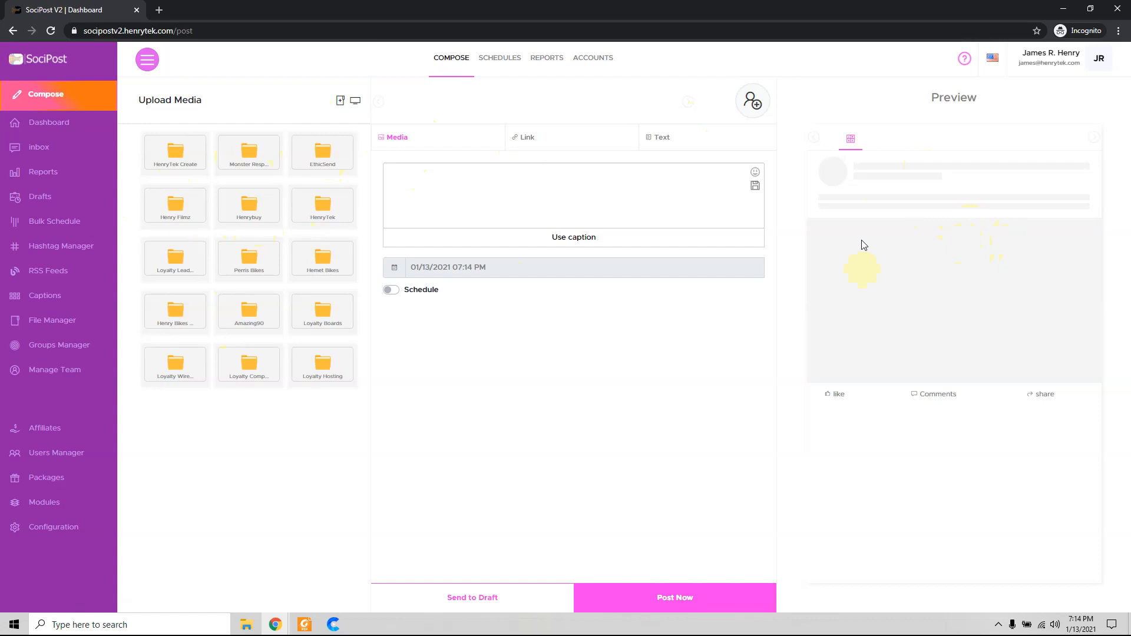
left_click(752, 99)
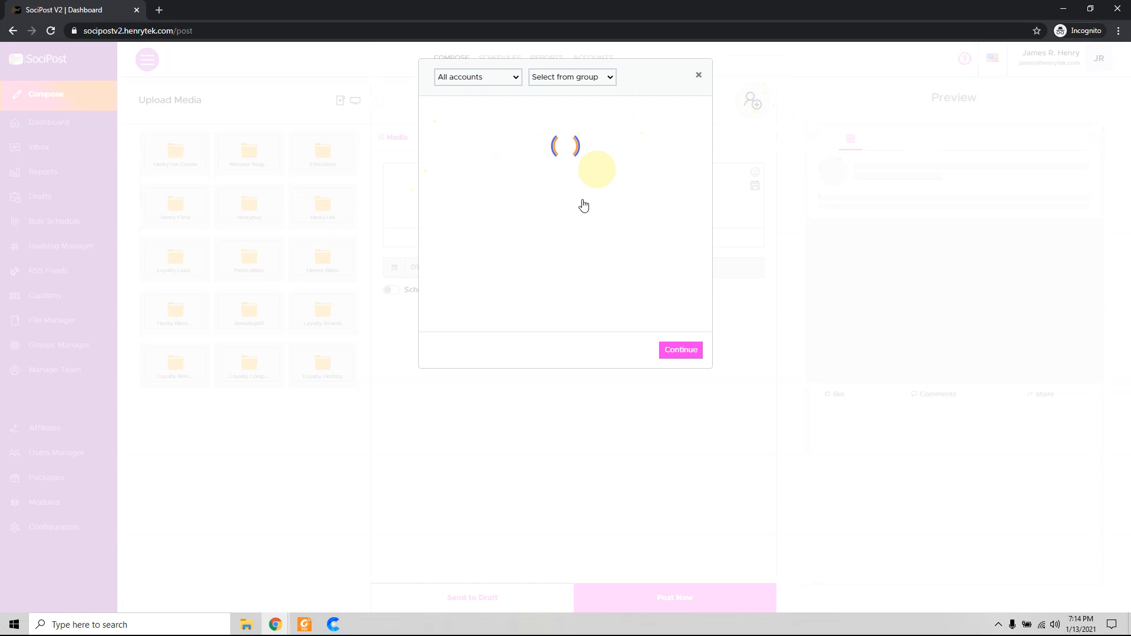
Filter the account picker to Facebook, then LinkedIn, and close the picker
left_click(476, 77)
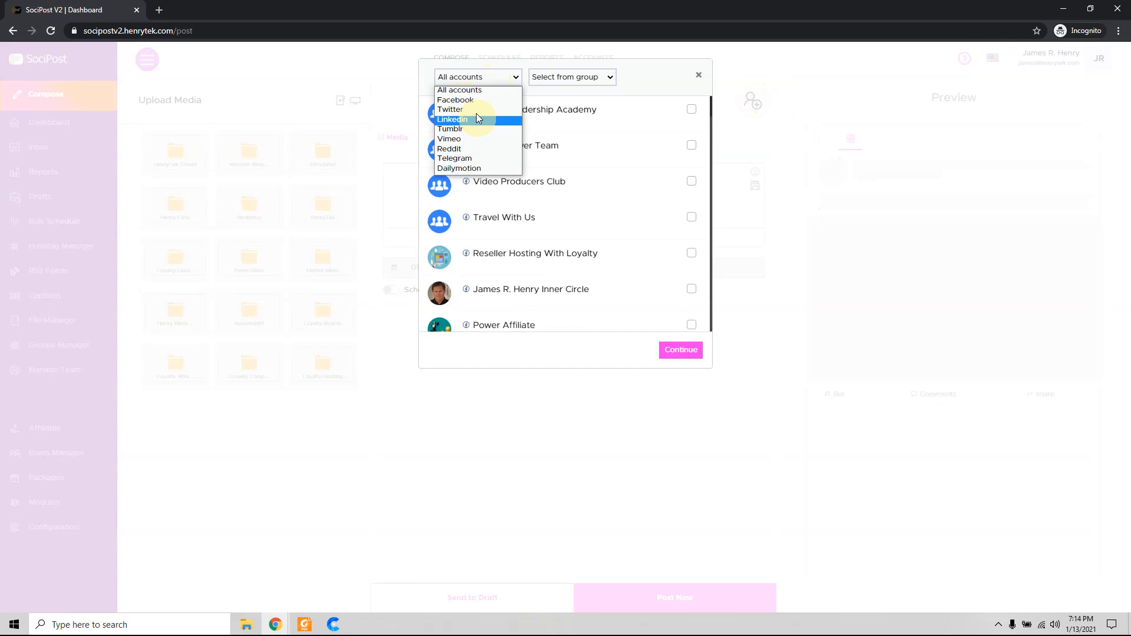
left_click(456, 99)
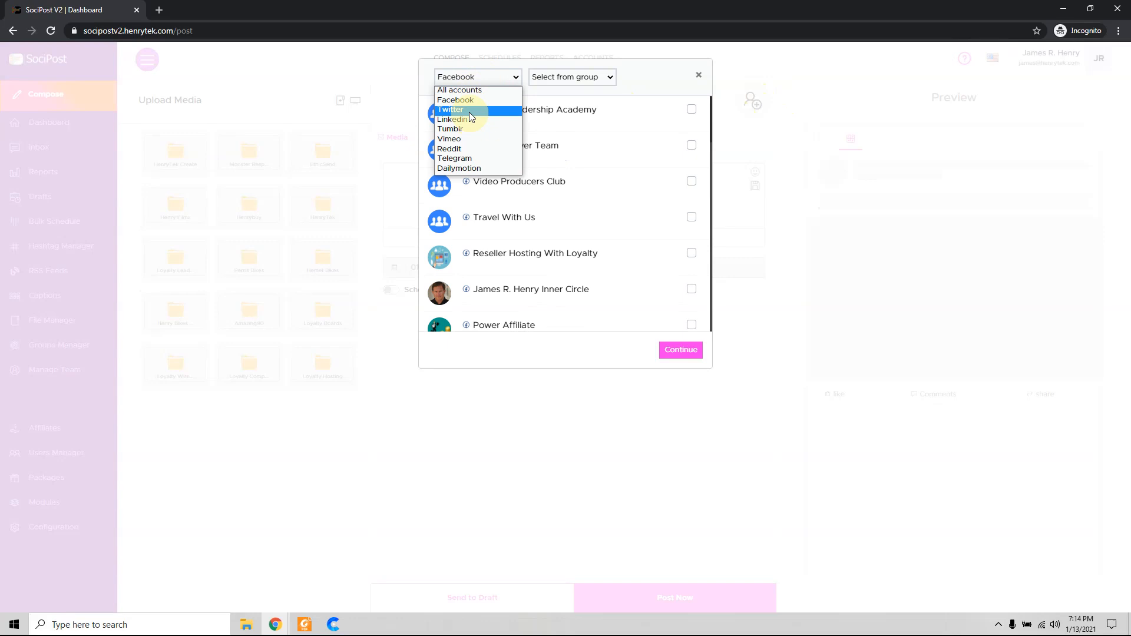
left_click(456, 119)
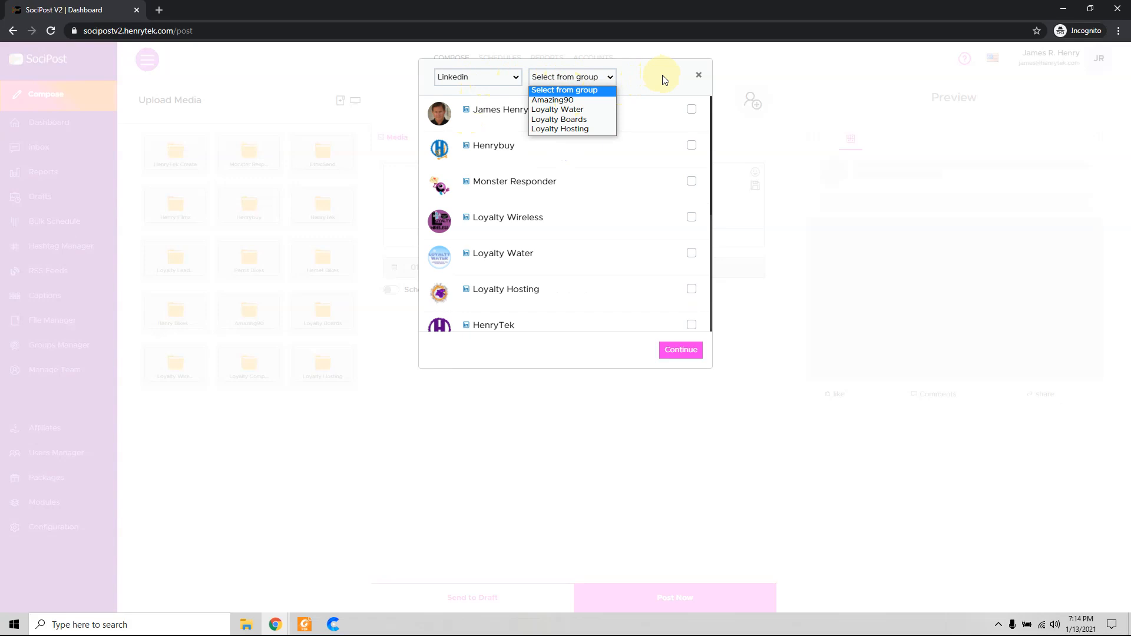
mouse_move(566, 128)
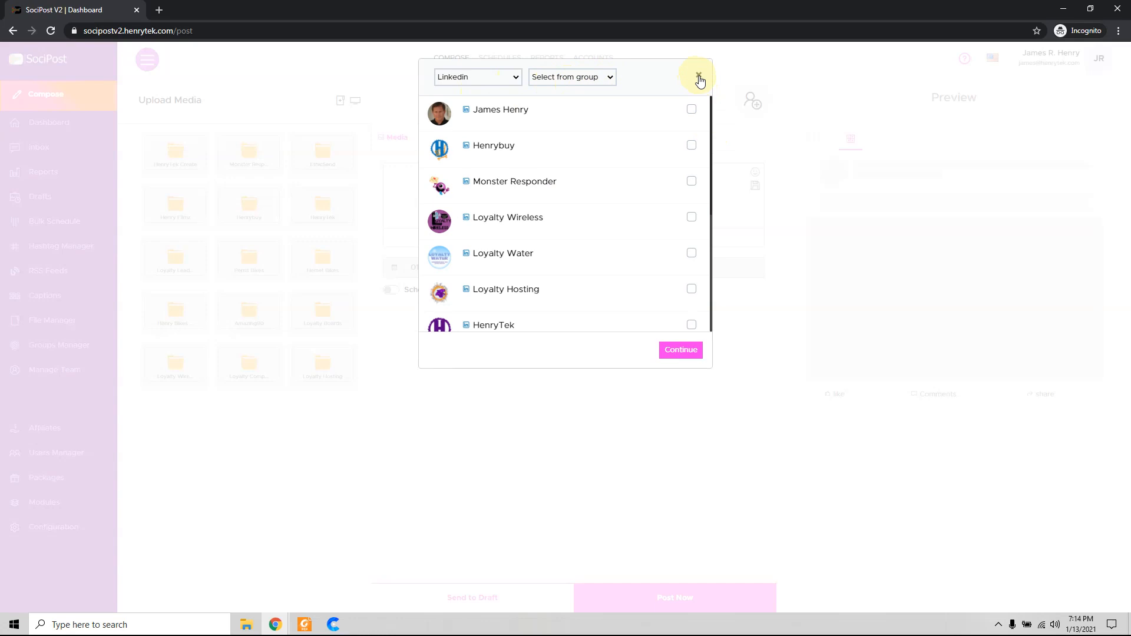
left_click(697, 77)
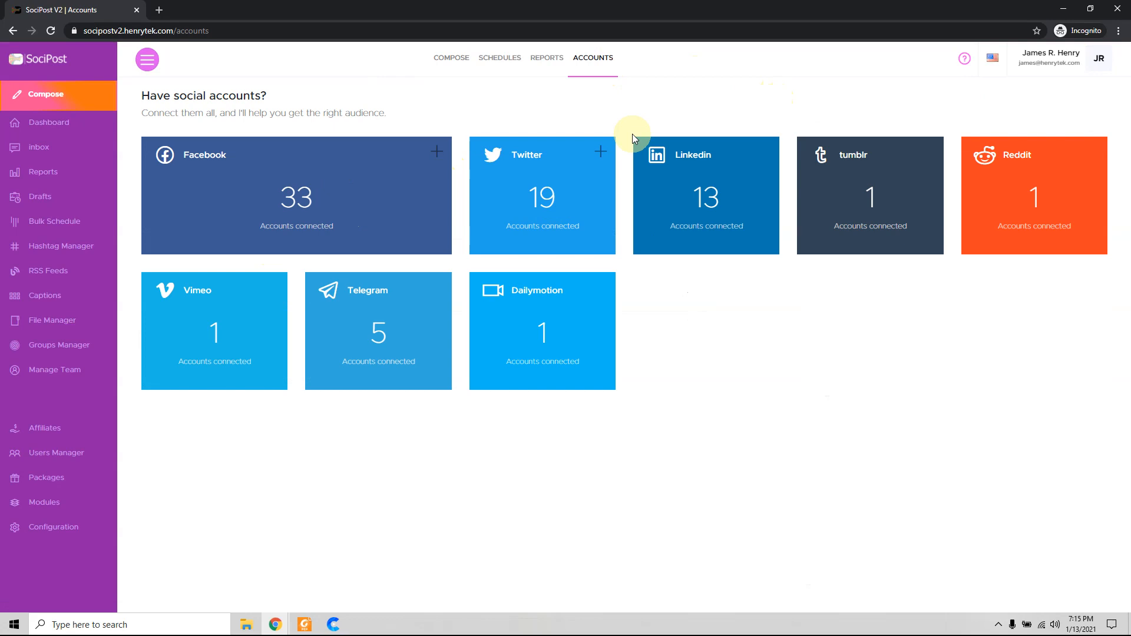